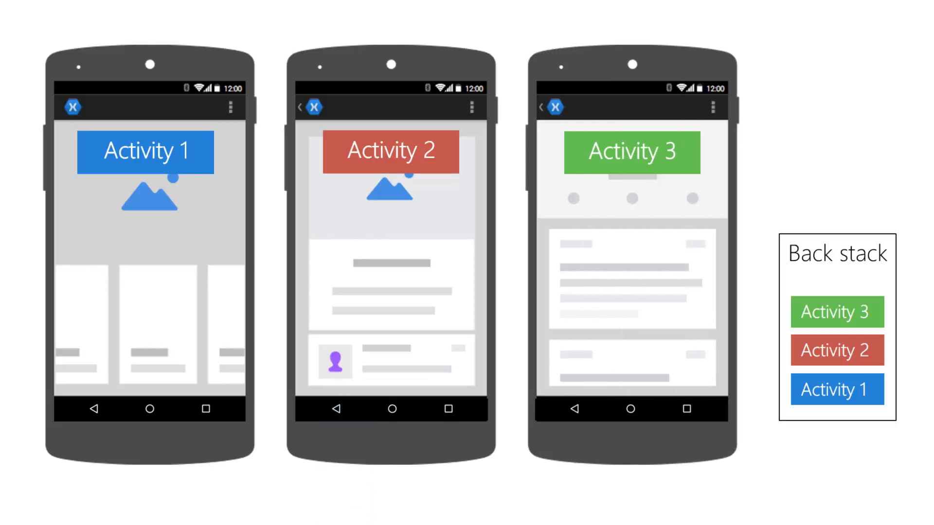
- Go back from Activity 3 so it pops off, leaving Activity 2 and Activity 1 stacked
left_click(573, 408)
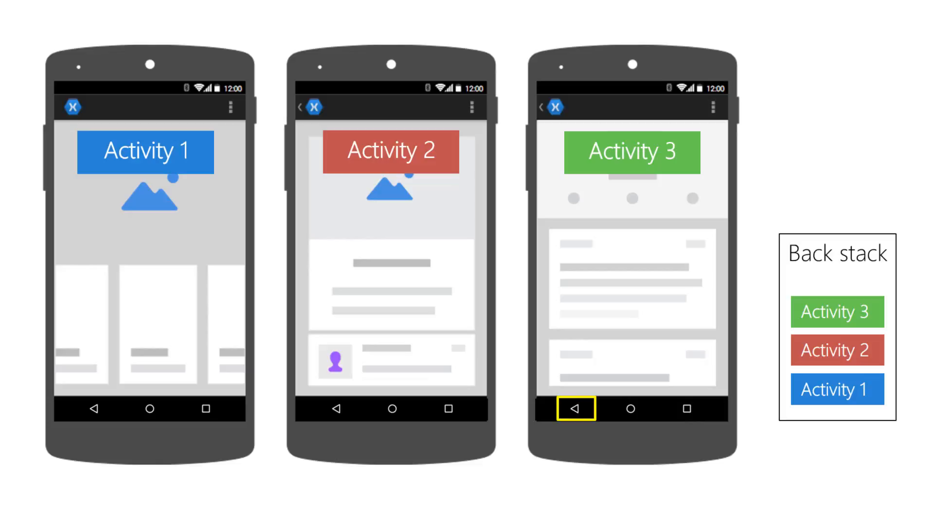
left_click(574, 408)
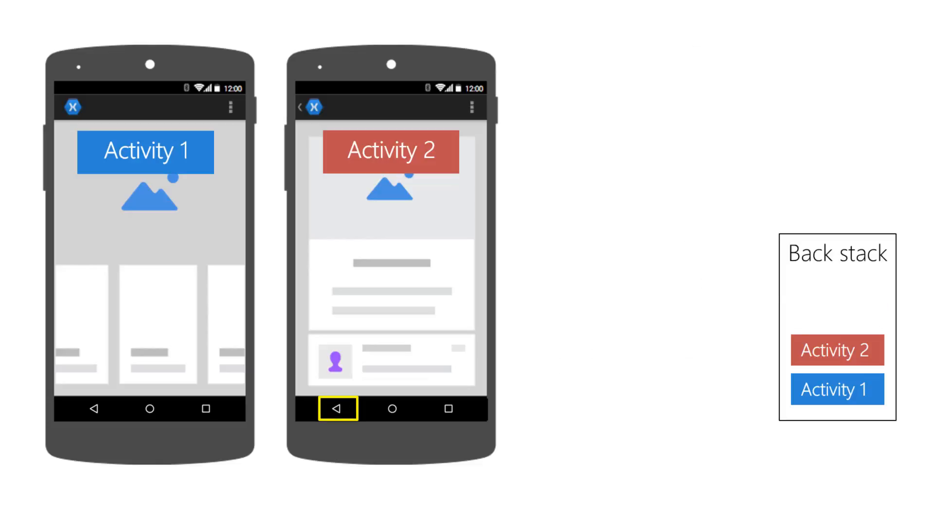
left_click(337, 409)
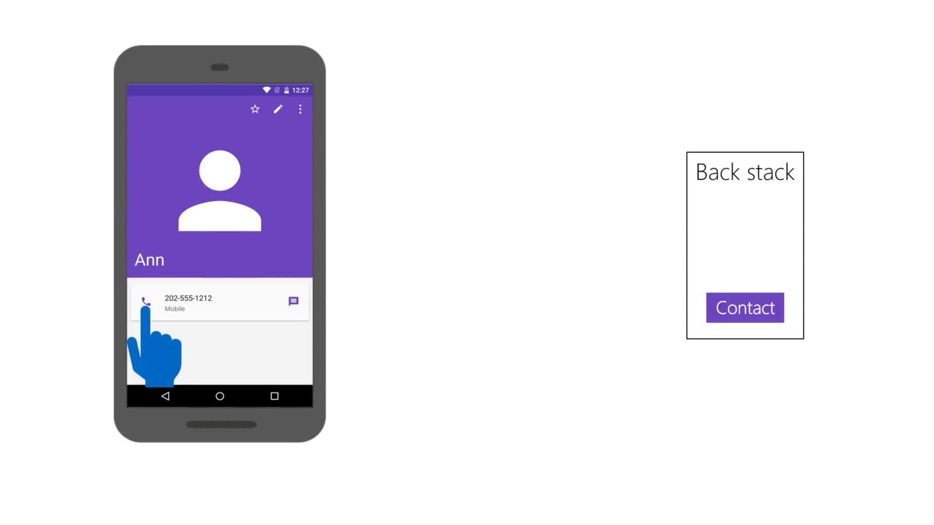
- Call the contact's mobile number via the phone icon on their contact page
left_click(145, 302)
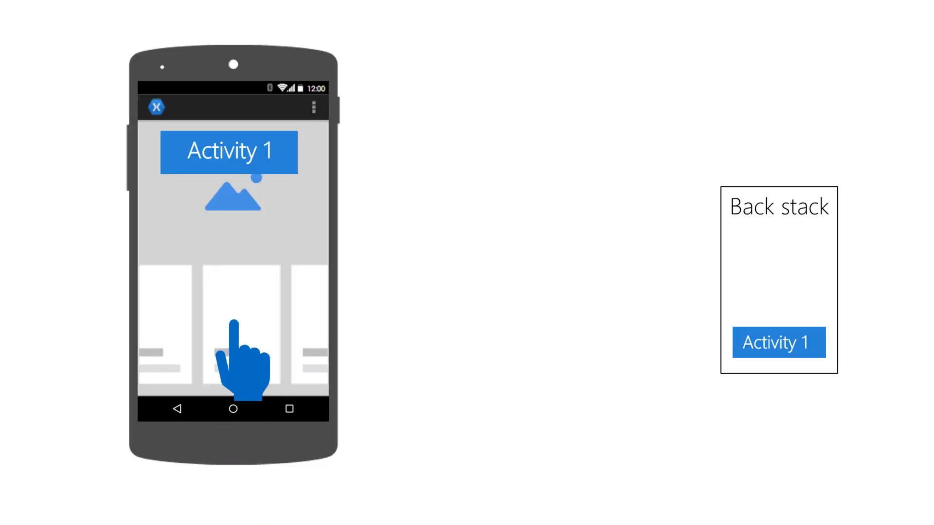
- Launch a new activity by selecting a card in Activity 1's list
left_click(233, 357)
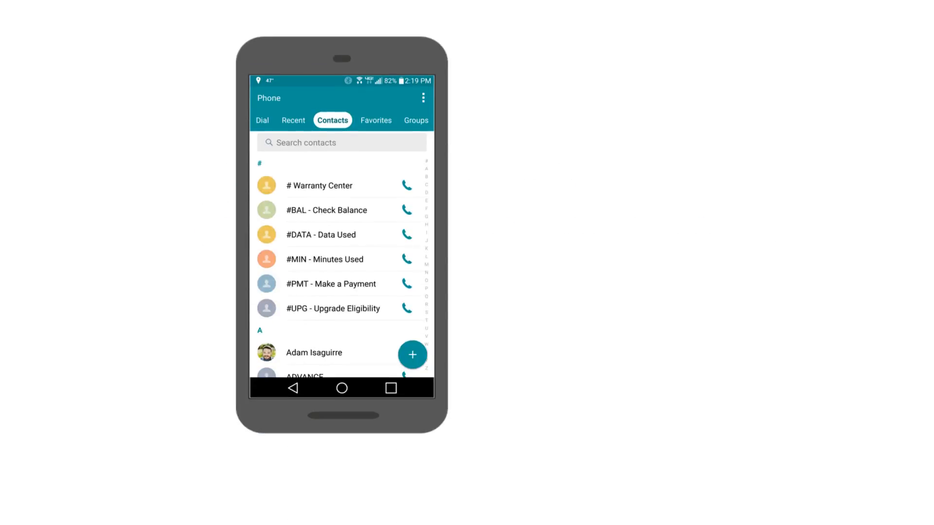
- Add a new contact with the + button, bringing up the Edit contact form
left_click(412, 355)
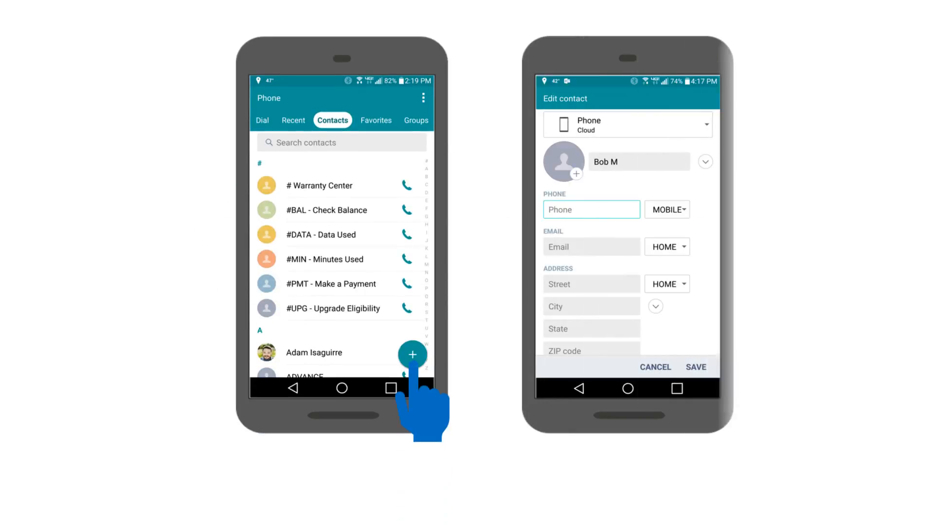